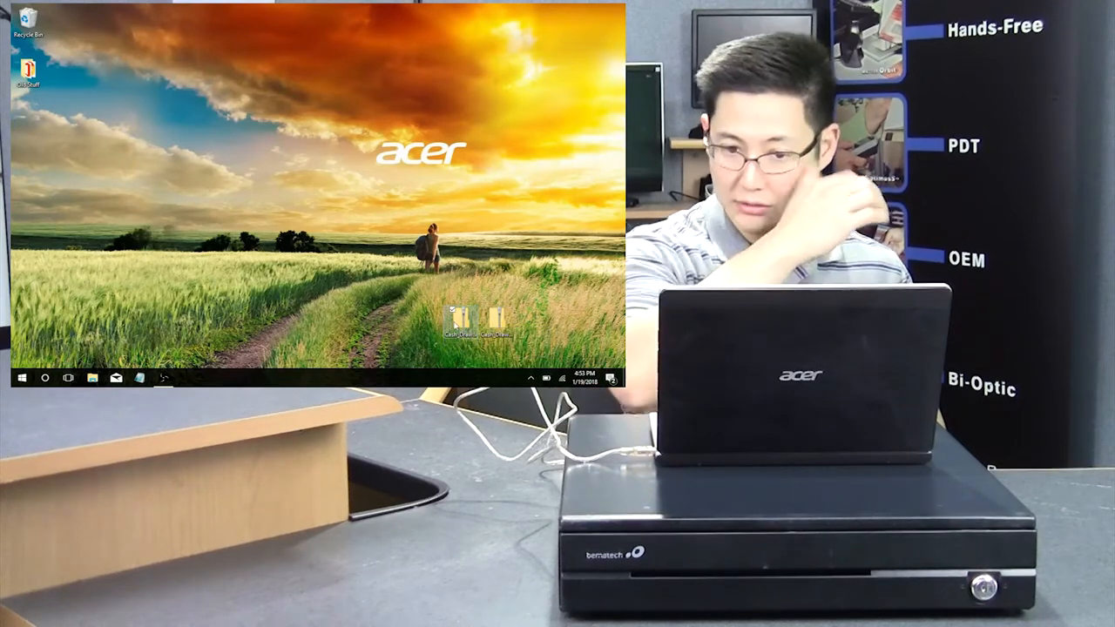
- Open the Cash_Drawer_USB_WIN8 archive and launch the lcicnsub_x86 driver installer
double_click(485, 326)
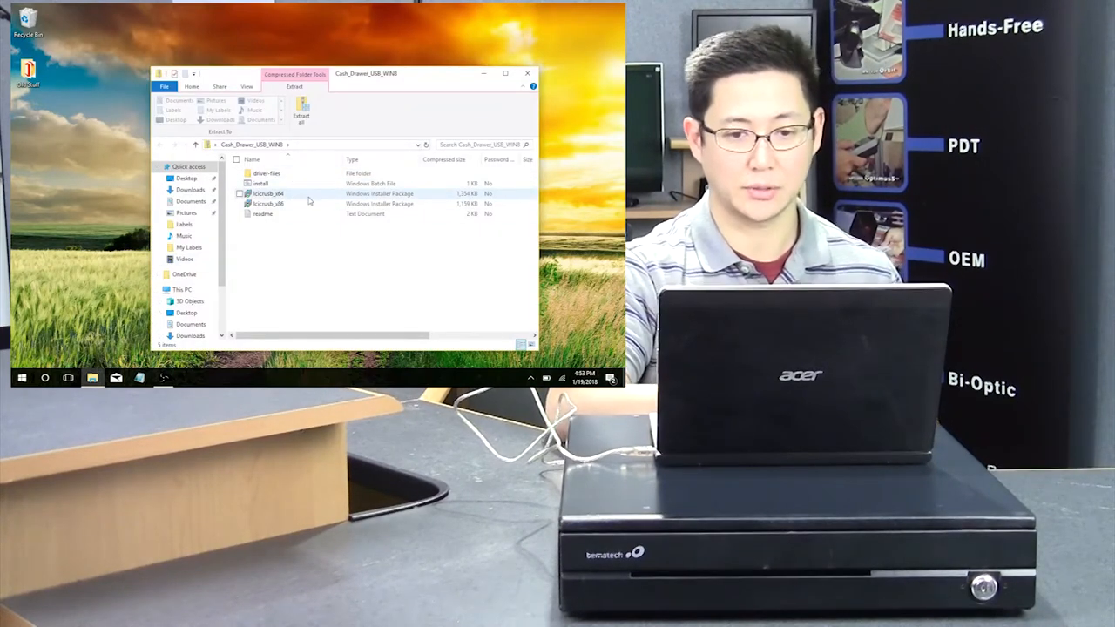
left_click(267, 203)
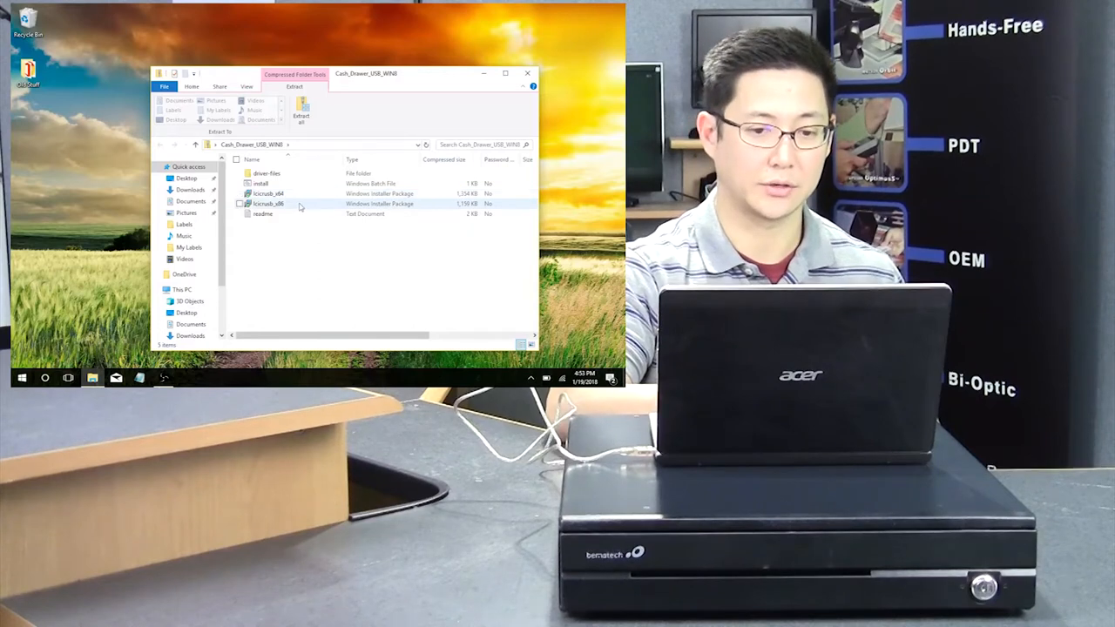
double_click(268, 203)
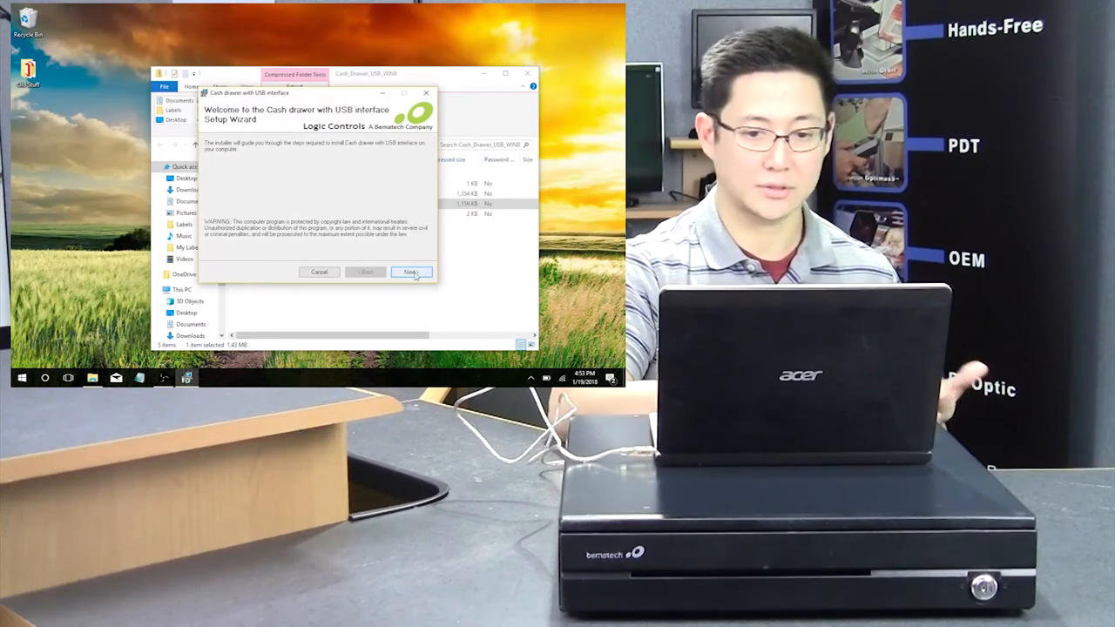
- Install the Logic Controls cash drawer USB driver with the default installation folder
left_click(409, 271)
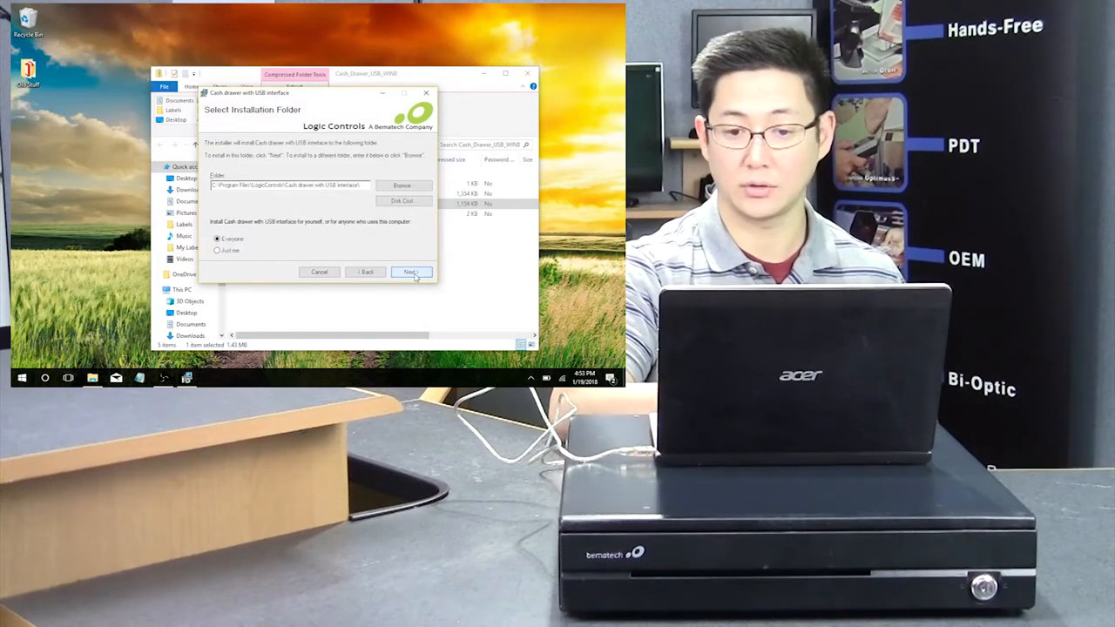
left_click(410, 272)
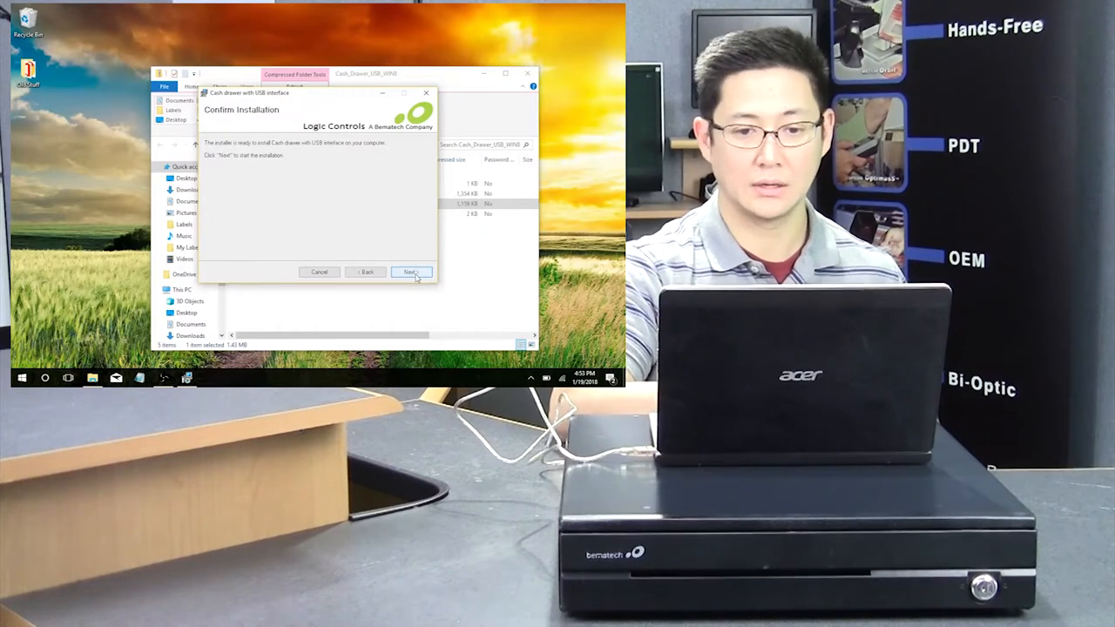
left_click(411, 272)
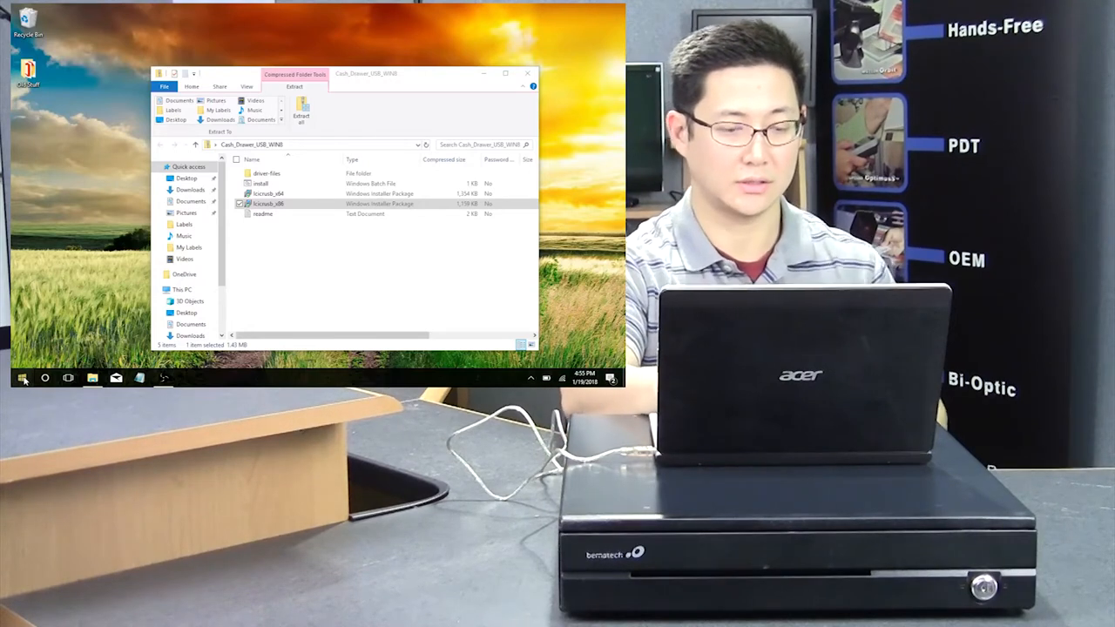
- Confirm the LC Programmable Cash Drawer is on COM4 under Ports in Device Manager
left_click(23, 377)
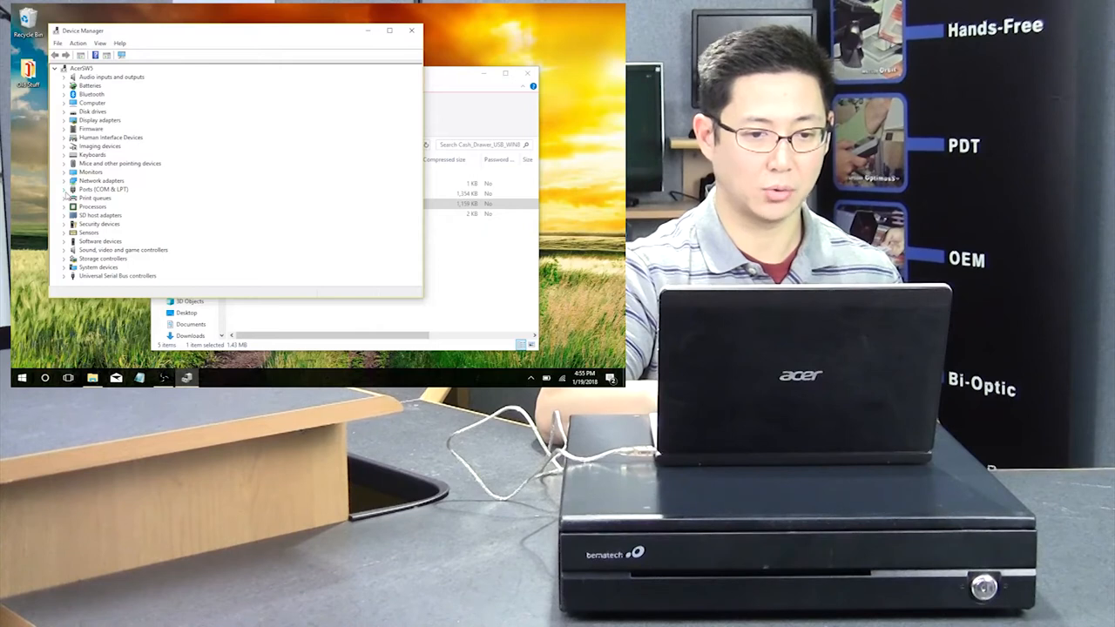
left_click(65, 189)
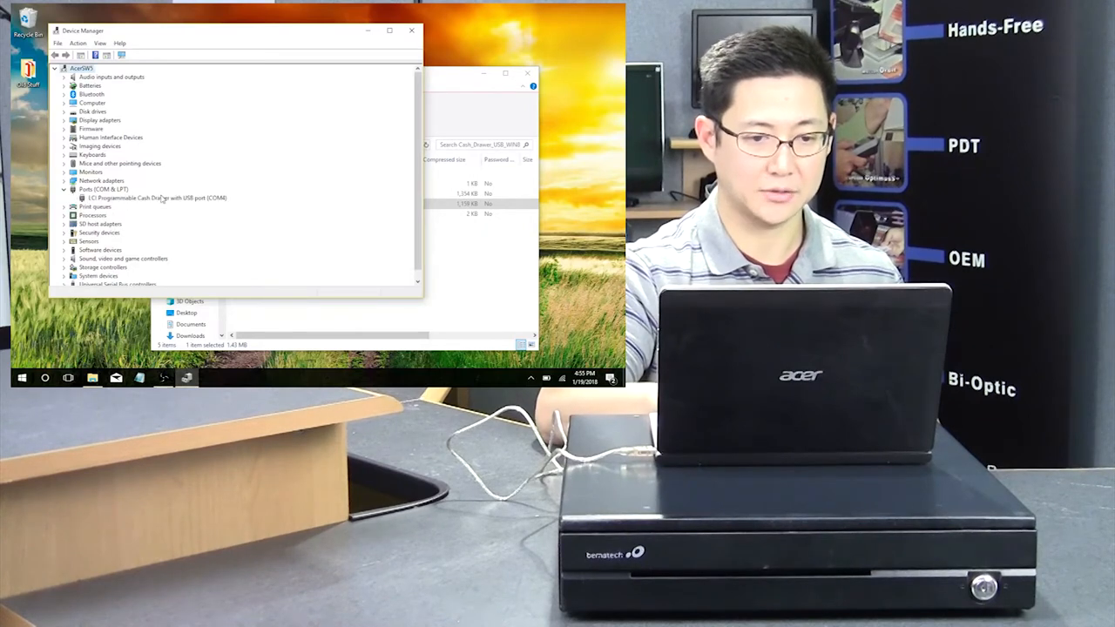
left_click(157, 197)
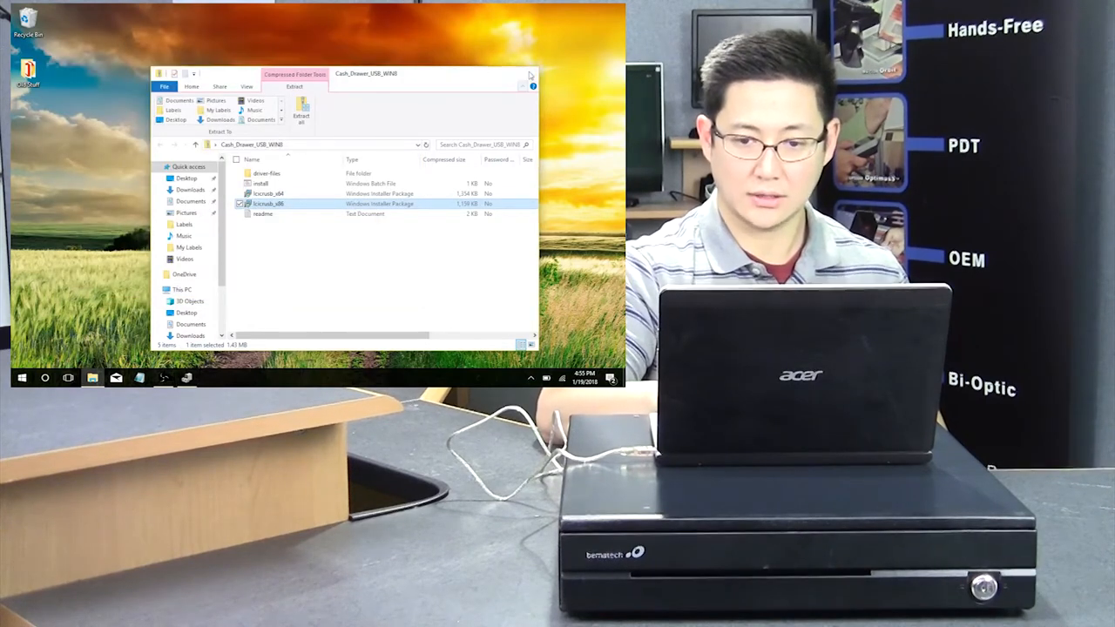
- Close the driver folder and run CREdit from the Cash_Drawer_Utility archive
left_click(532, 86)
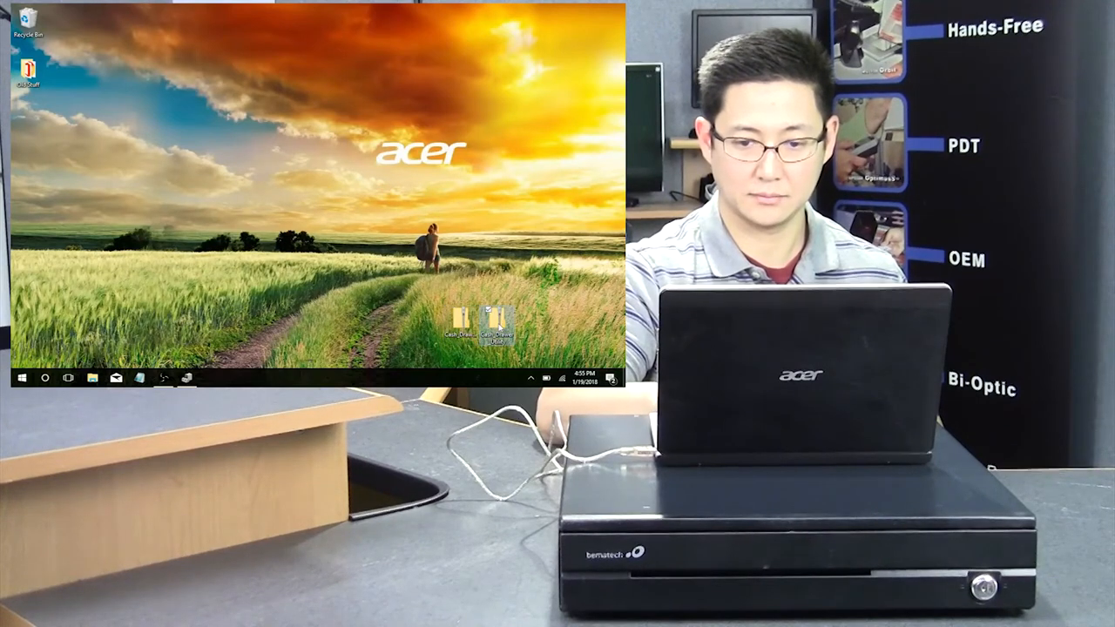
double_click(496, 327)
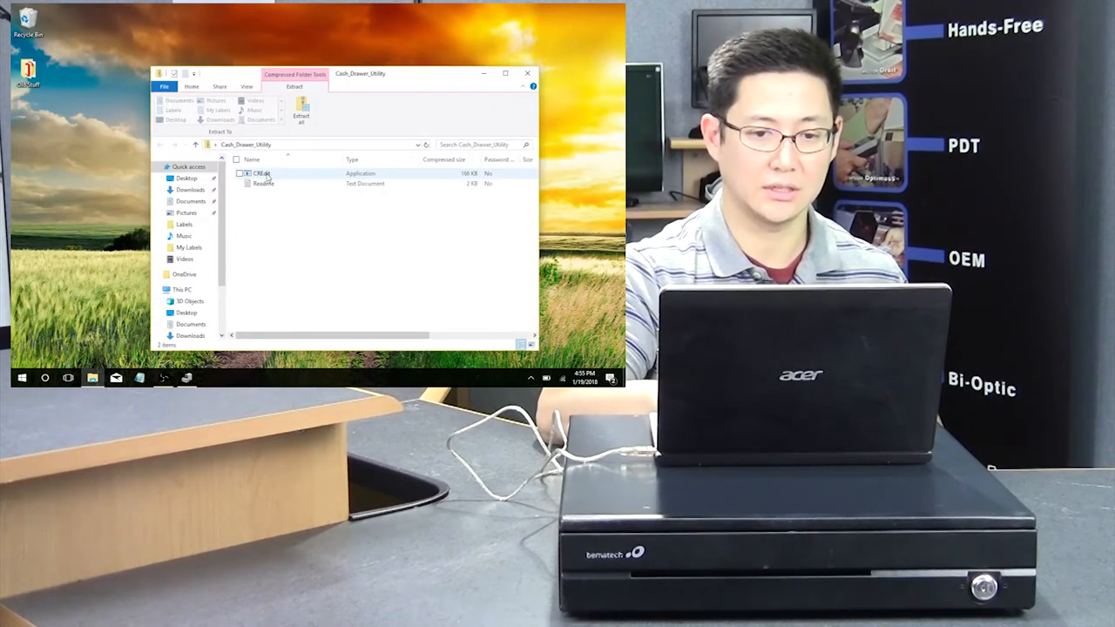
double_click(264, 173)
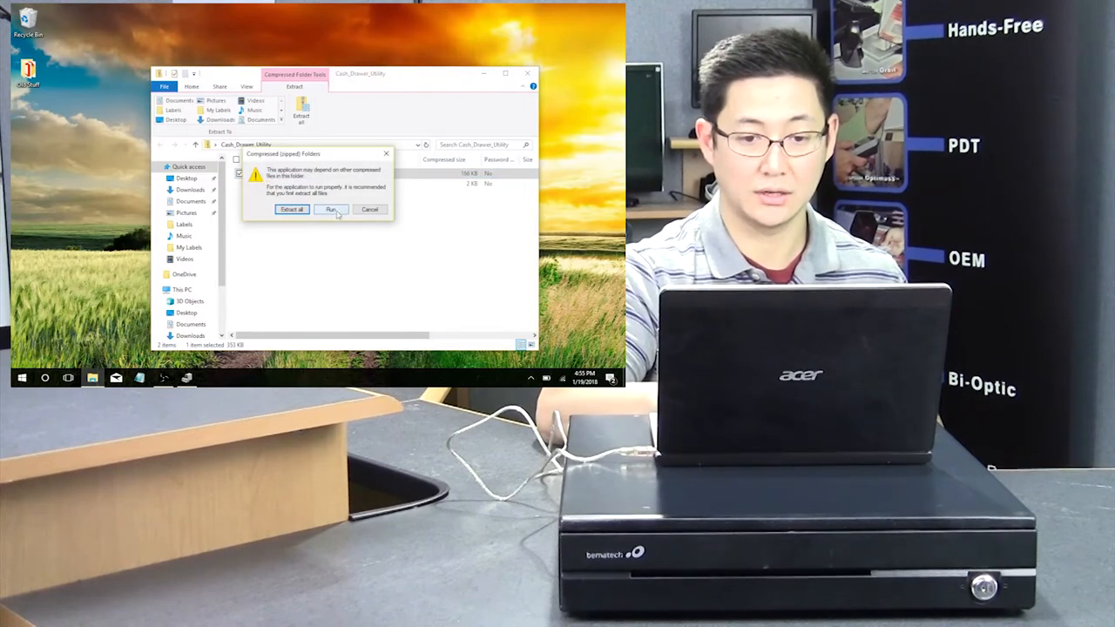
left_click(330, 209)
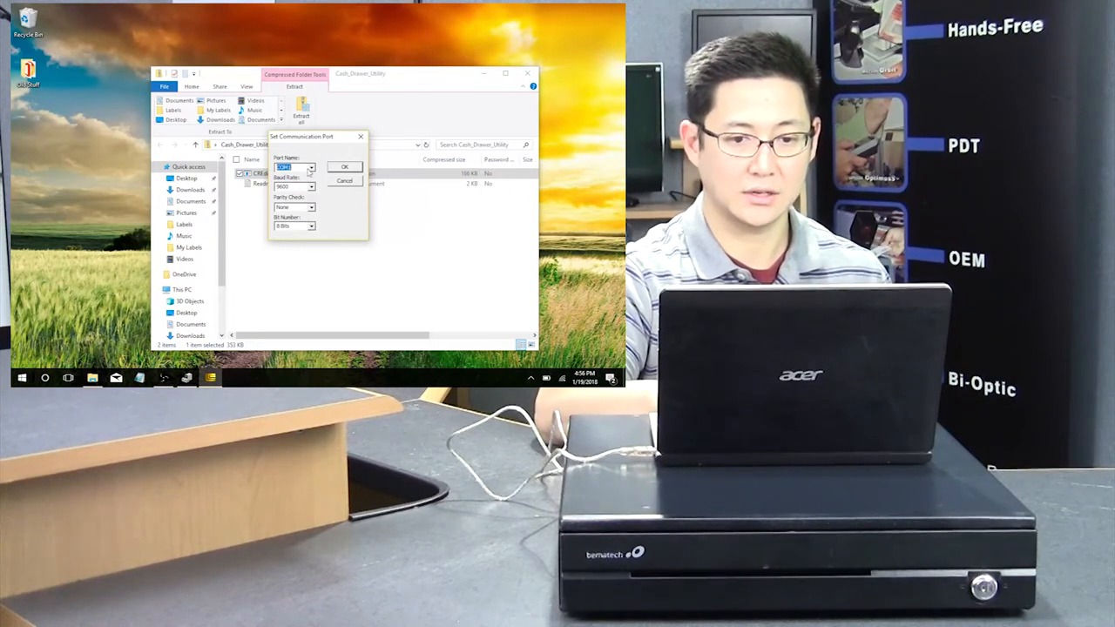
- Select COM4 as the port name in Set Communication Port and confirm
left_click(311, 167)
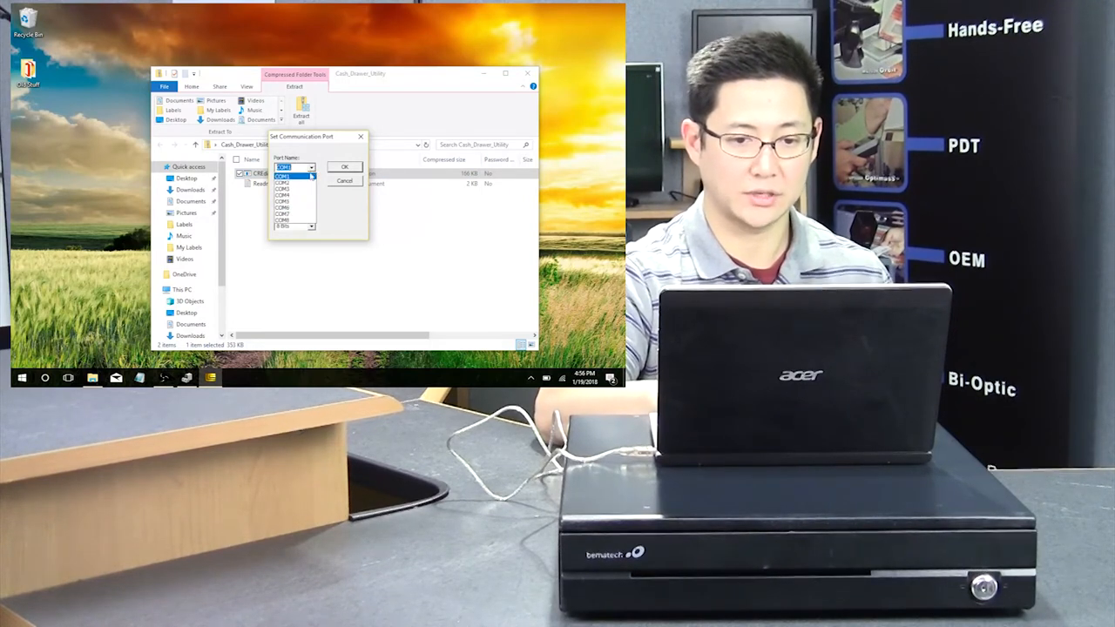
left_click(292, 167)
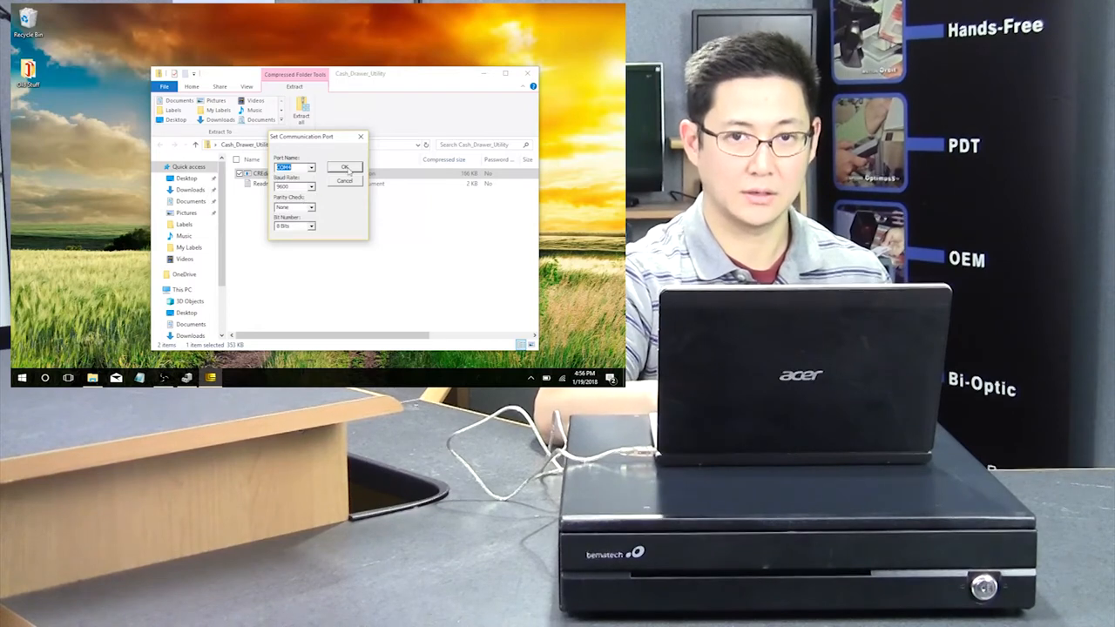
left_click(344, 167)
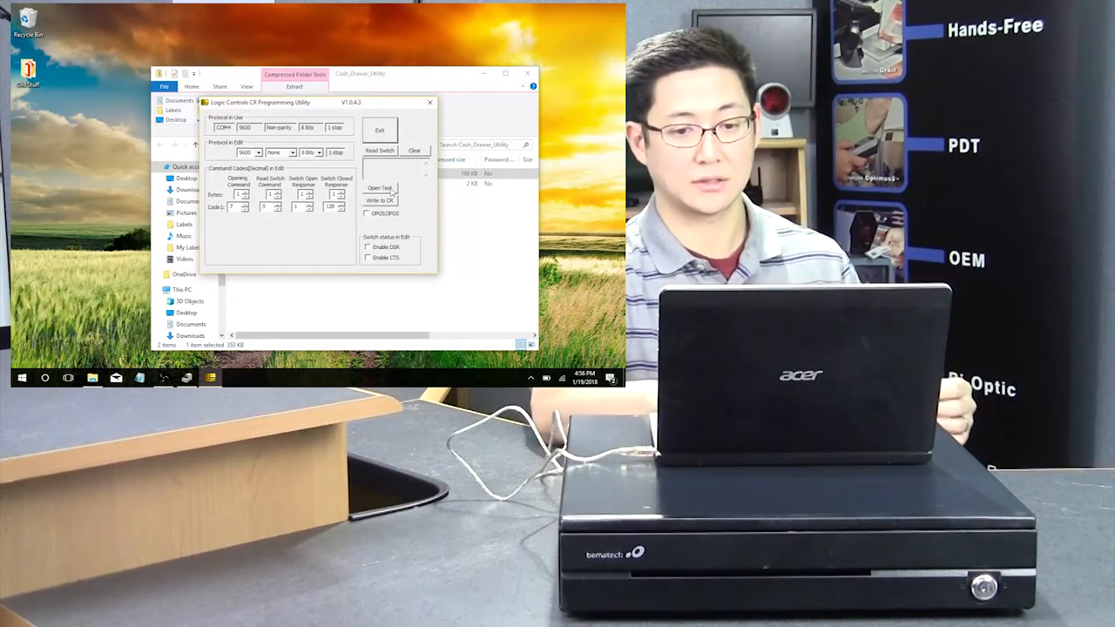
- Send the Open Test twice until the cash drawer pops open
left_click(379, 188)
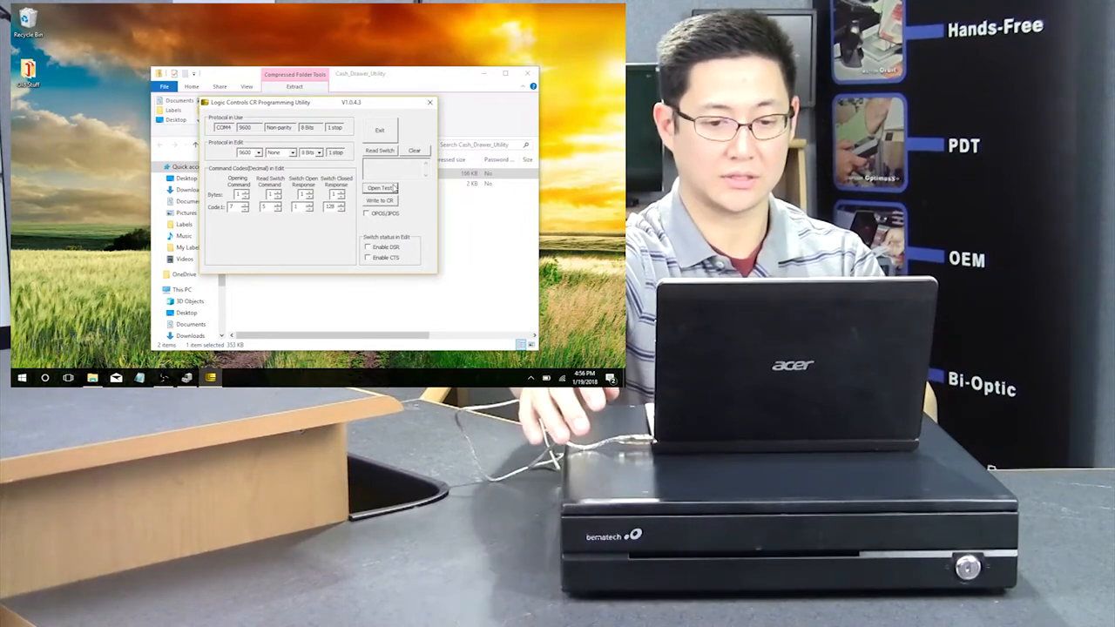
left_click(380, 189)
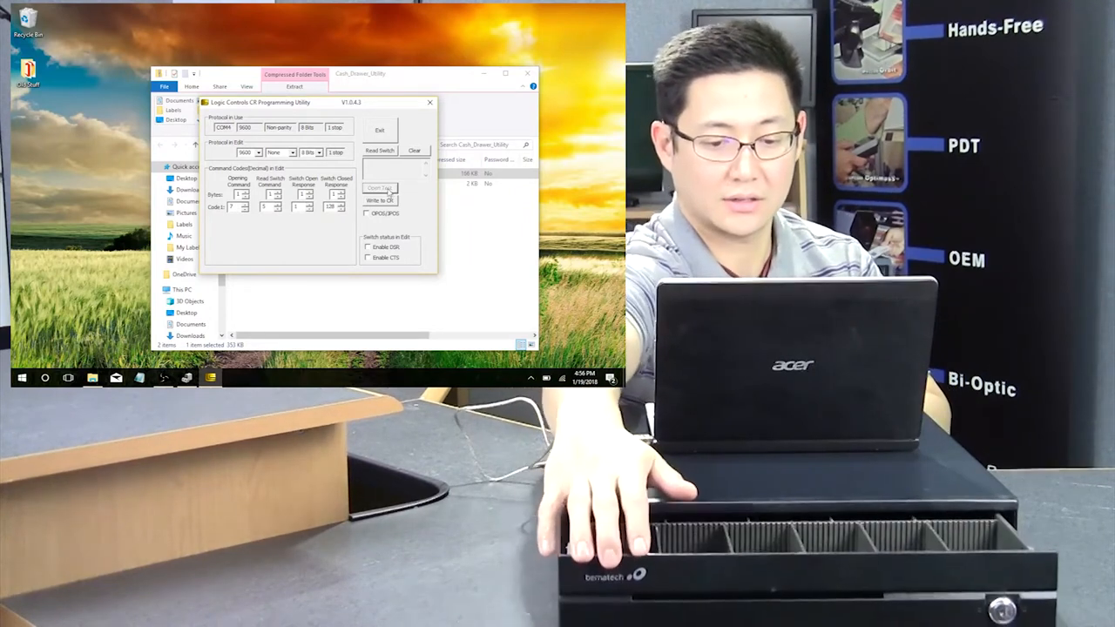